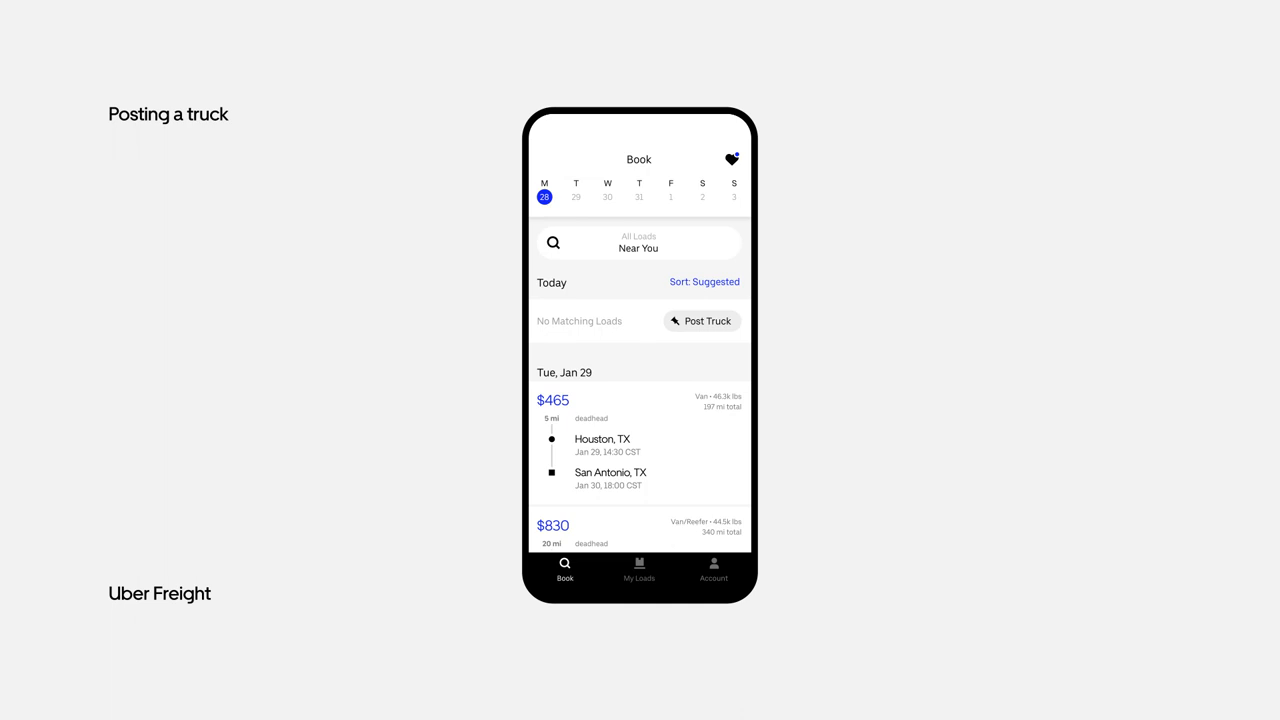
Step: Start a truck post for Jan 28 and set its empty location
left_click(702, 321)
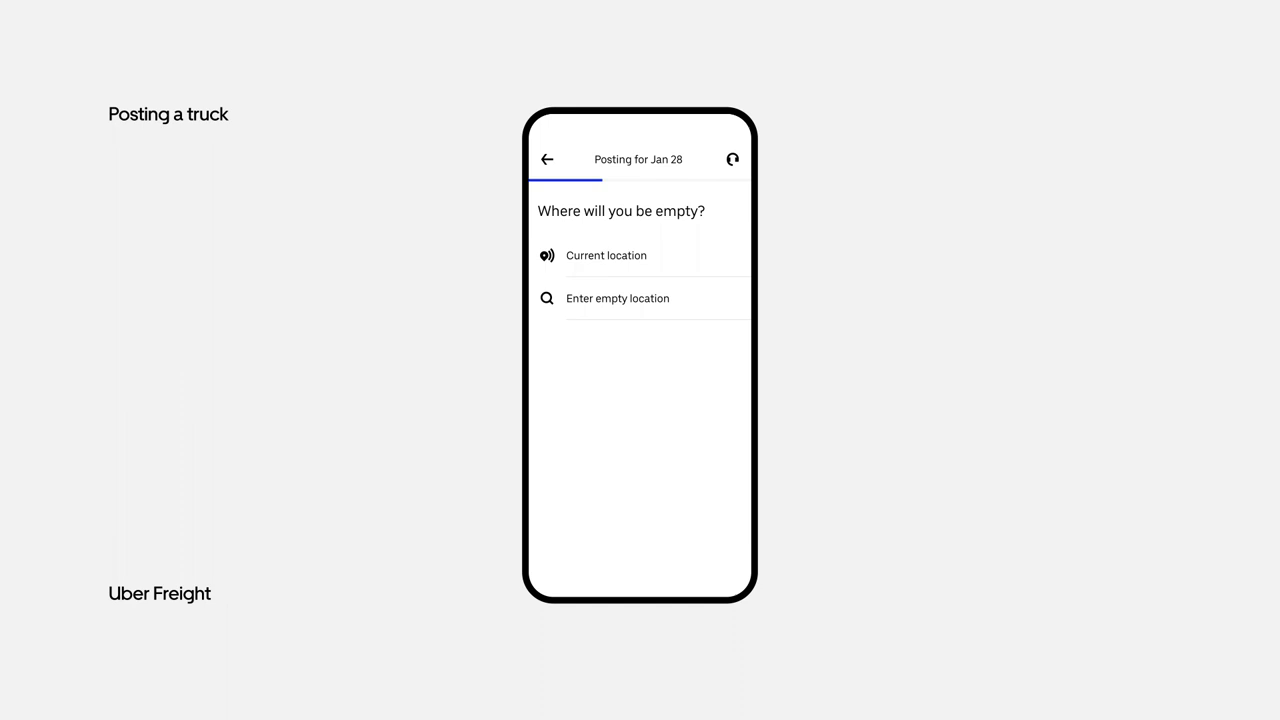
left_click(606, 255)
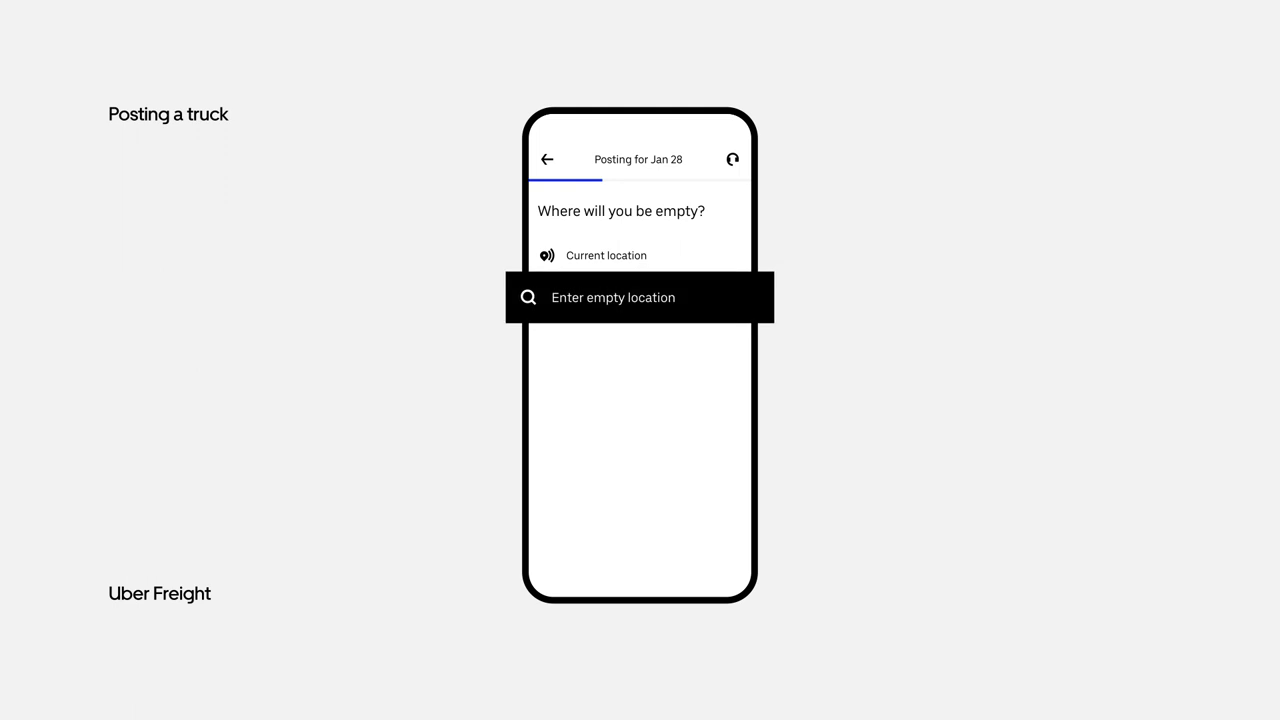
left_click(639, 297)
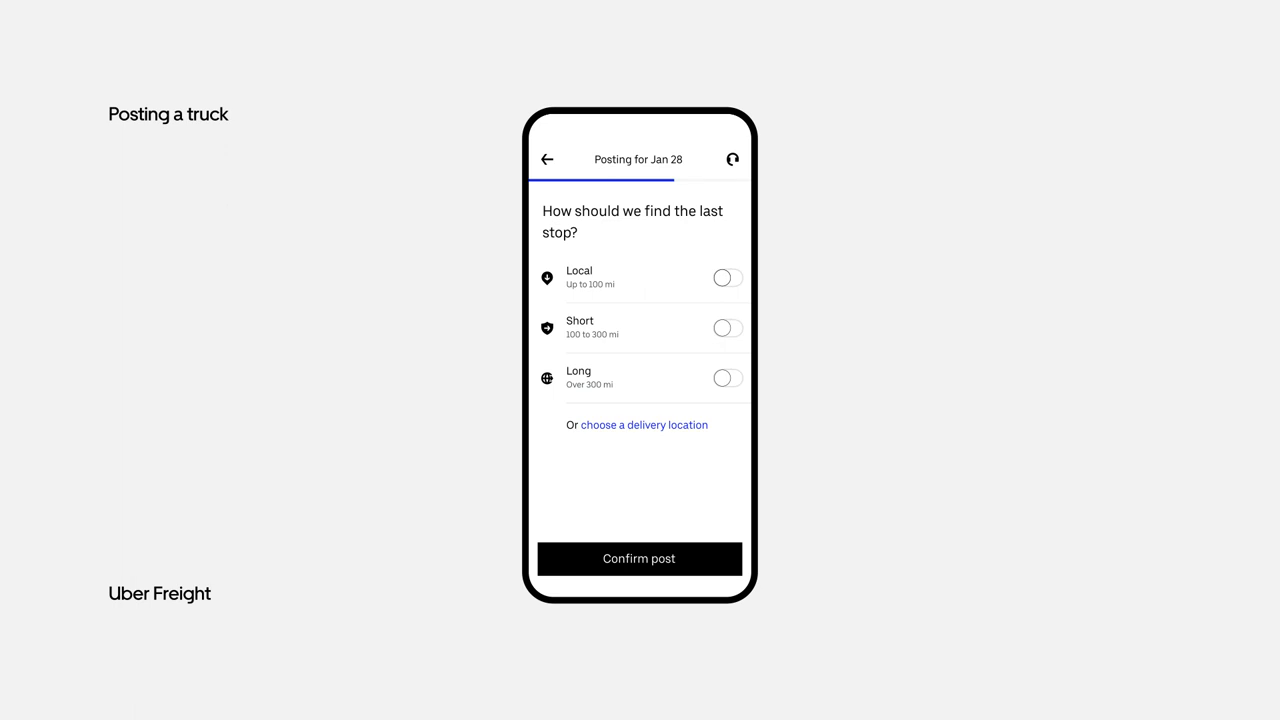
Step: Enable Local, Short and Long last-stop distances and confirm posting the truck
left_click(727, 277)
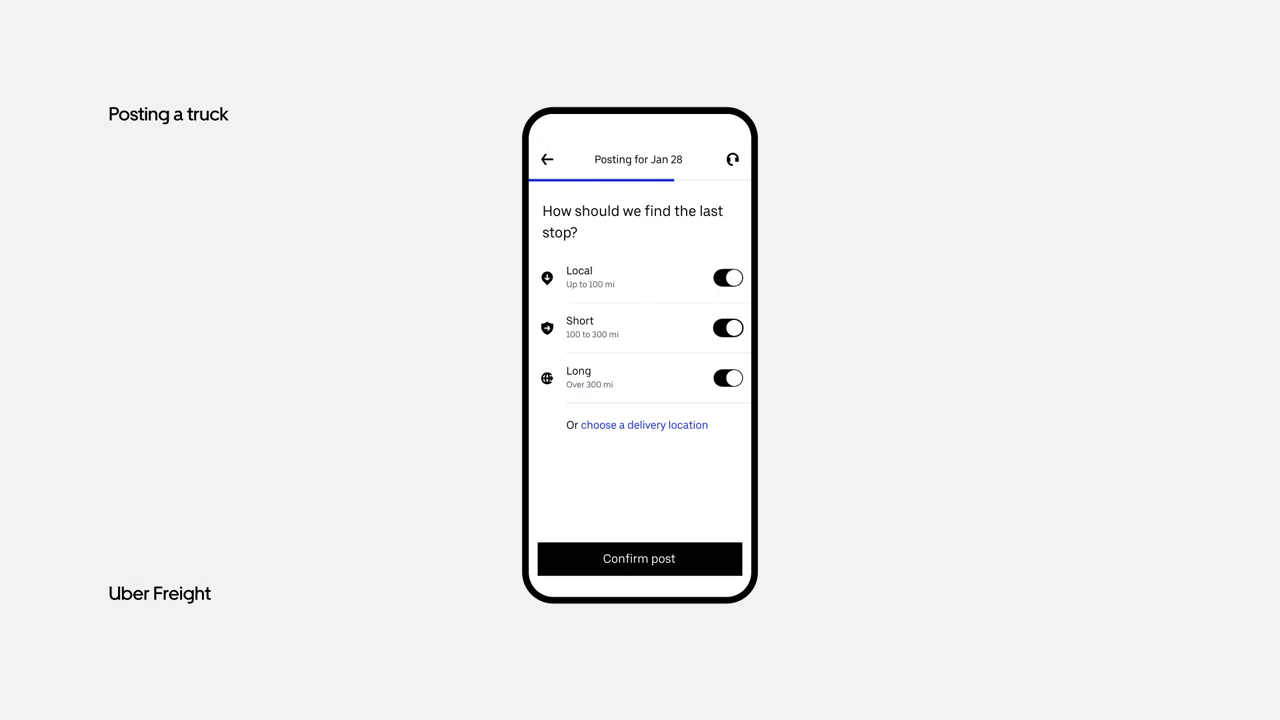
left_click(644, 424)
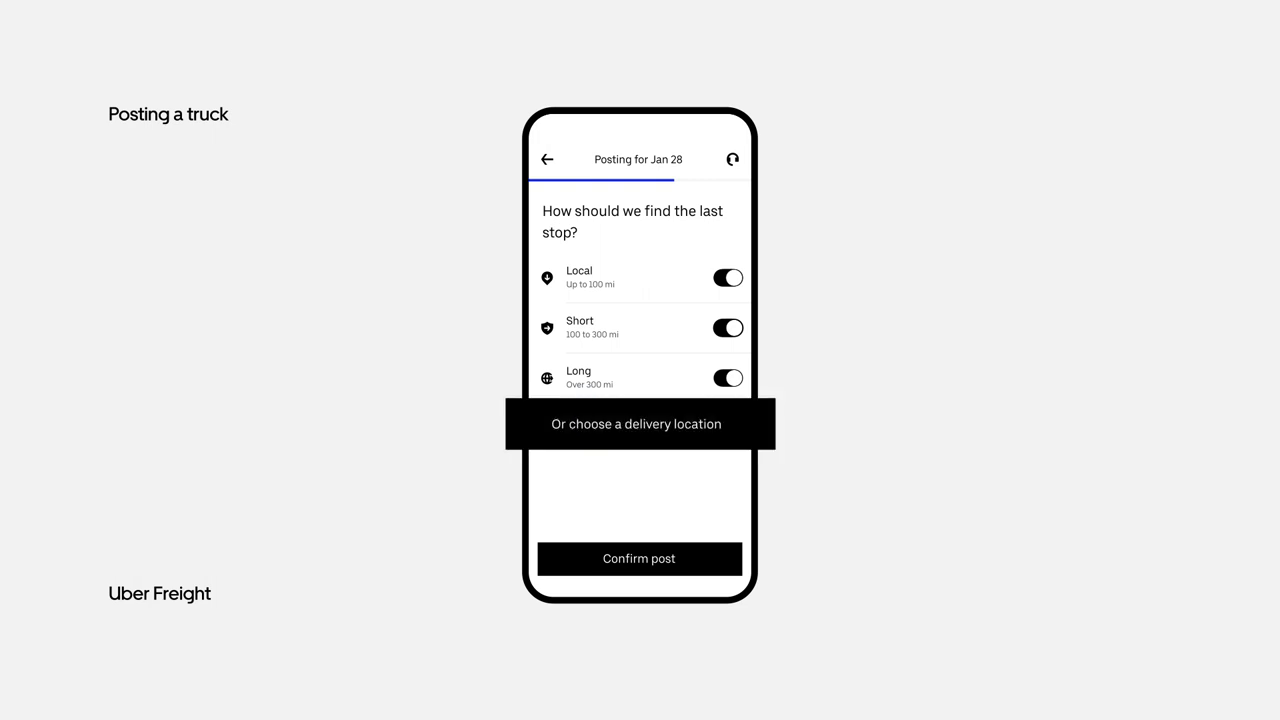
left_click(638, 558)
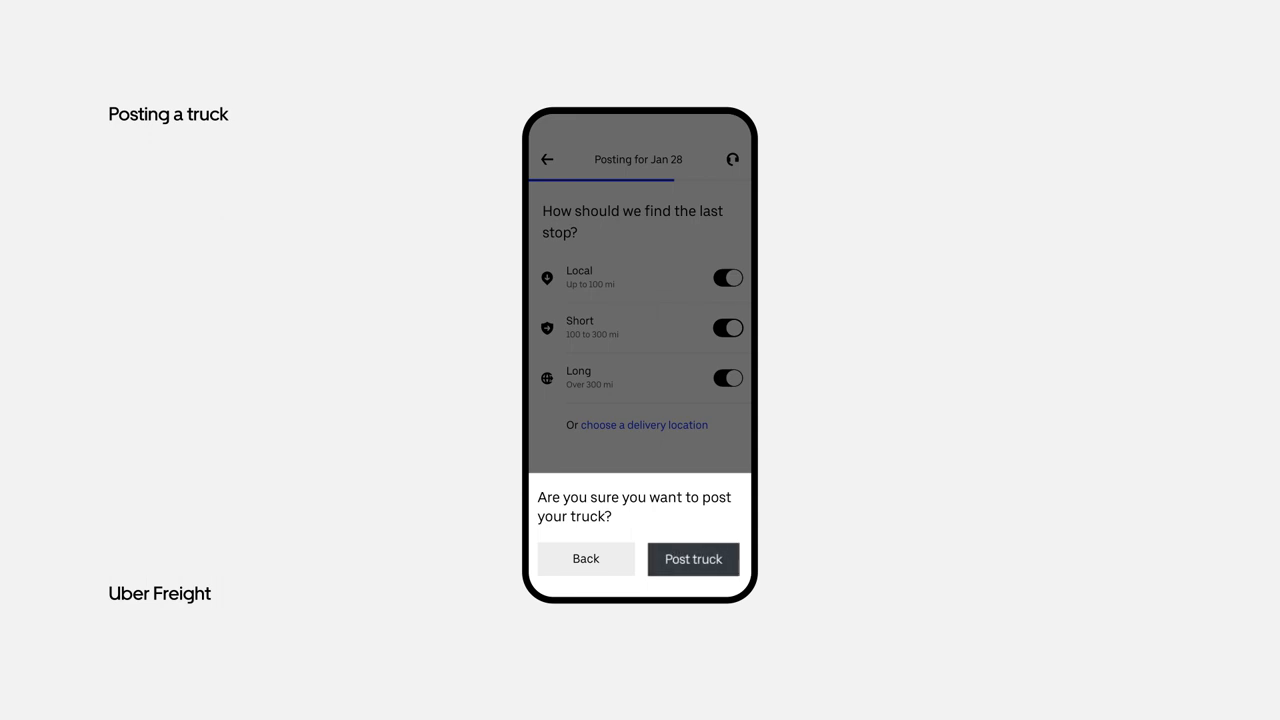
left_click(693, 559)
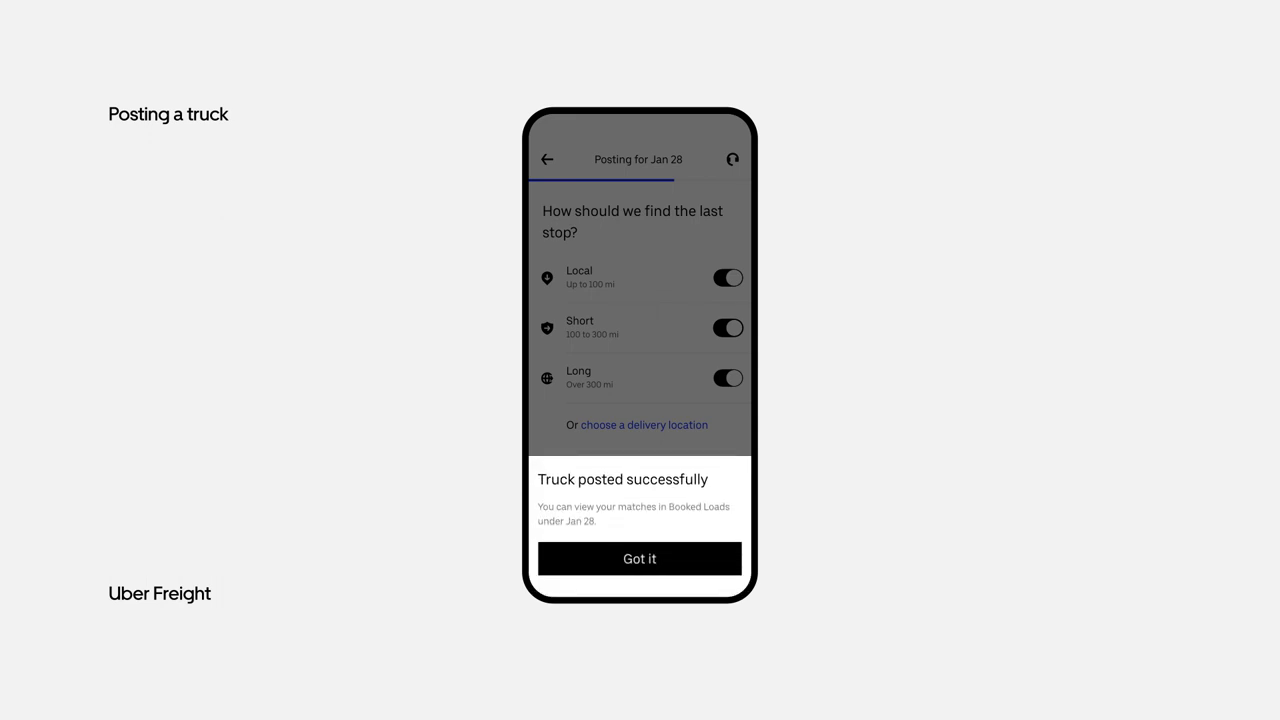
Step: Dismiss the 'Truck posted successfully' message with Got it
left_click(639, 558)
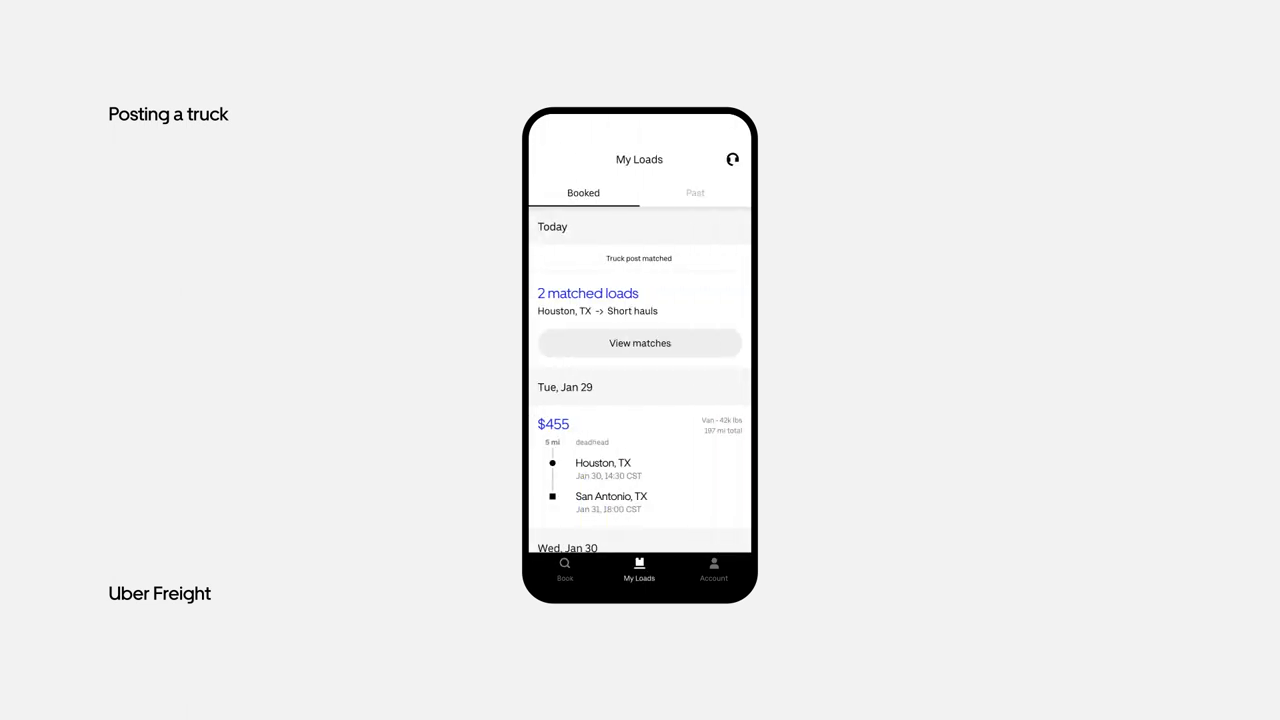
left_click(639, 343)
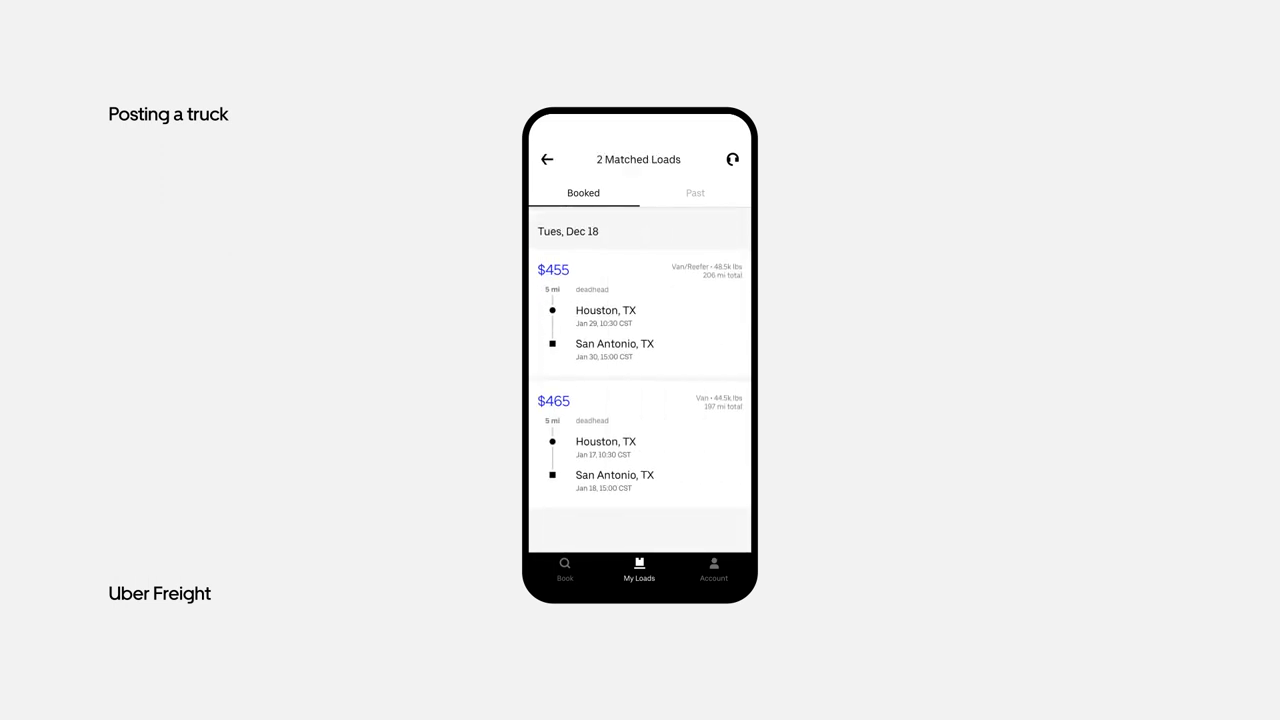
left_click(638, 315)
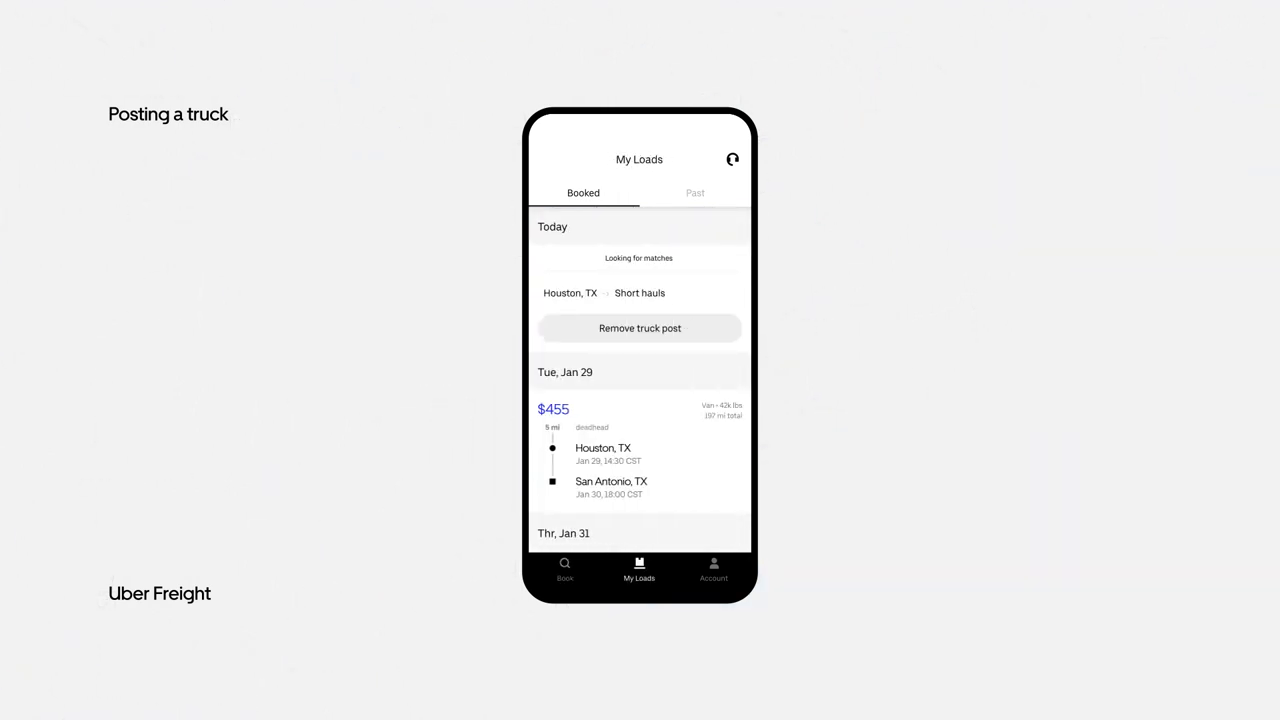
left_click(639, 328)
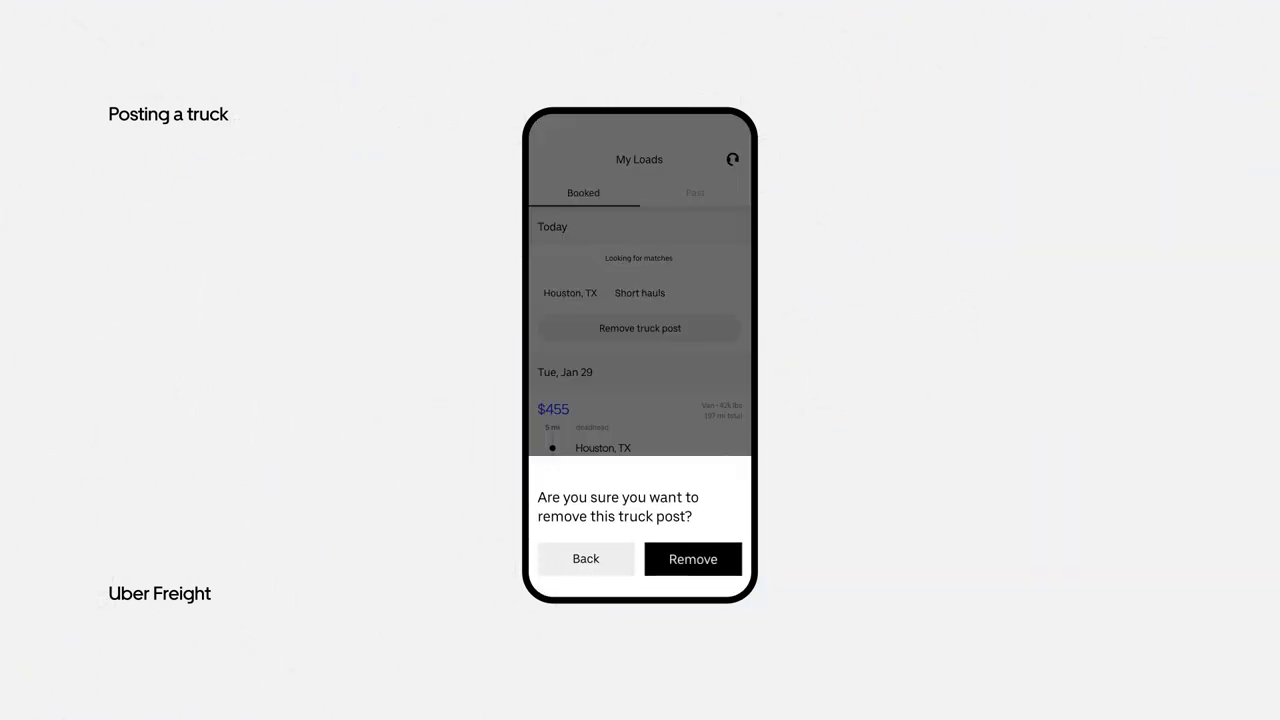
left_click(692, 559)
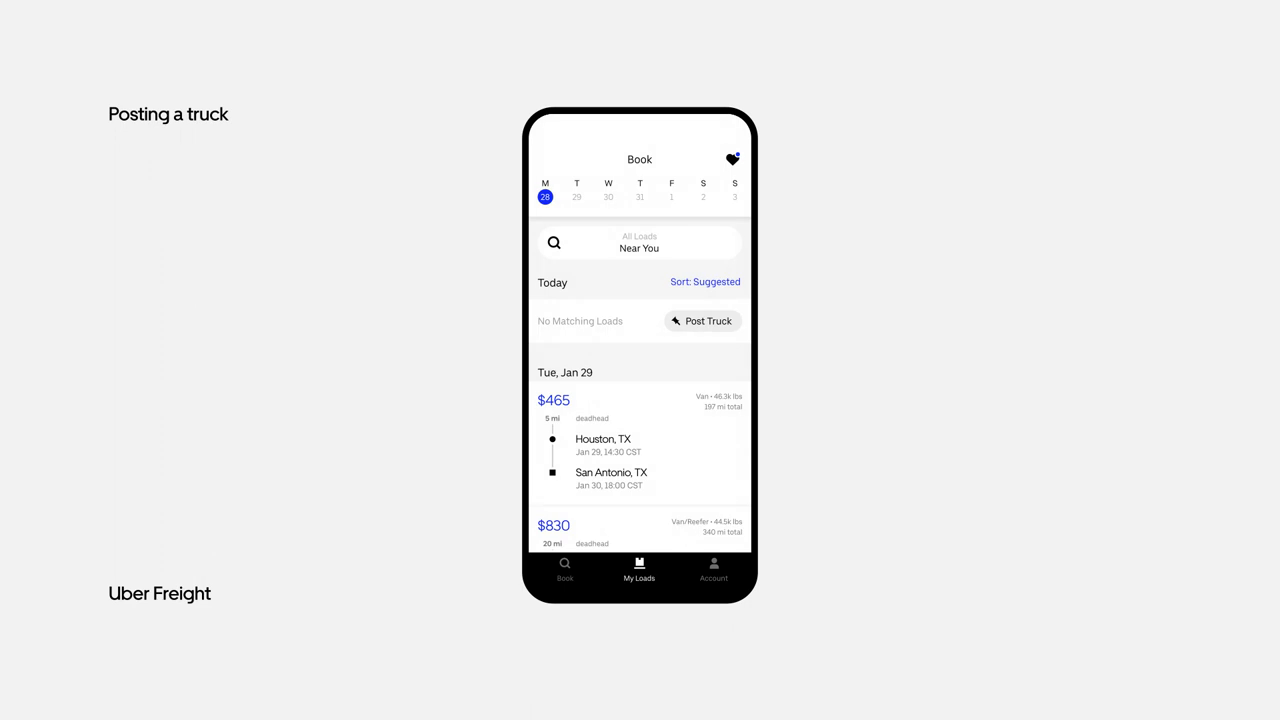
left_click(701, 321)
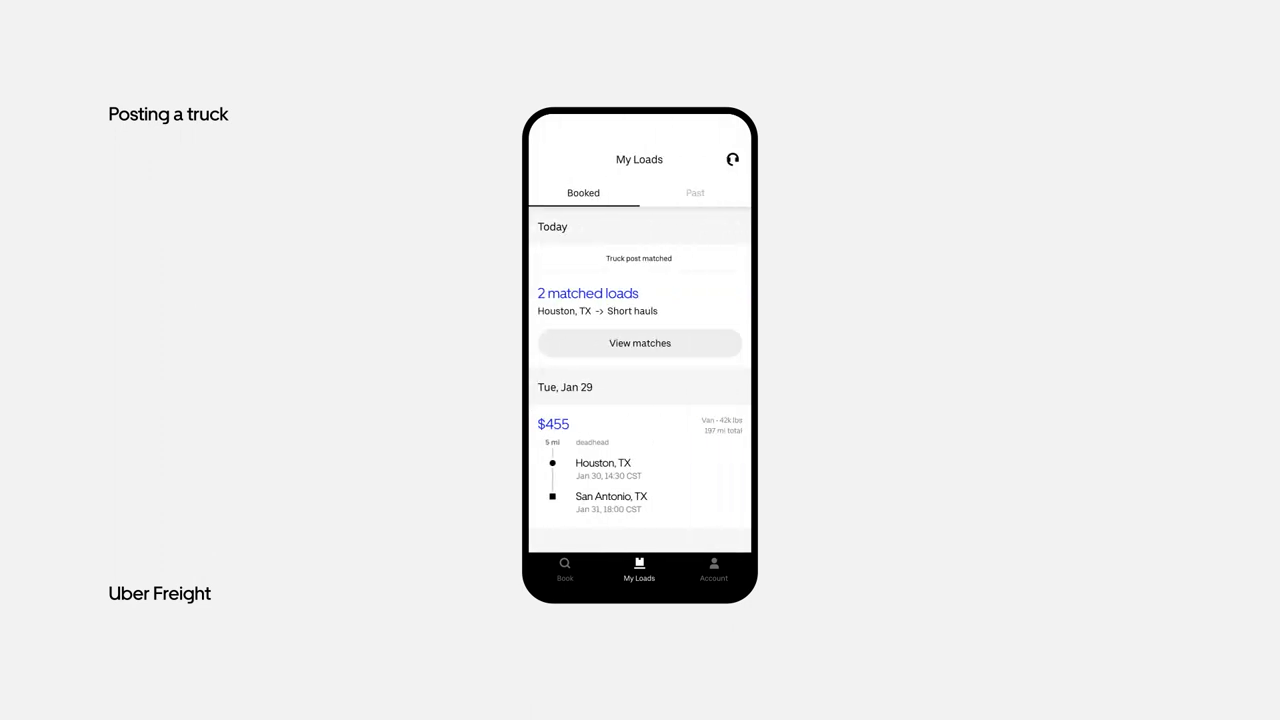
Step: View the 2 matched loads, then remove the truck post and confirm removal
left_click(639, 343)
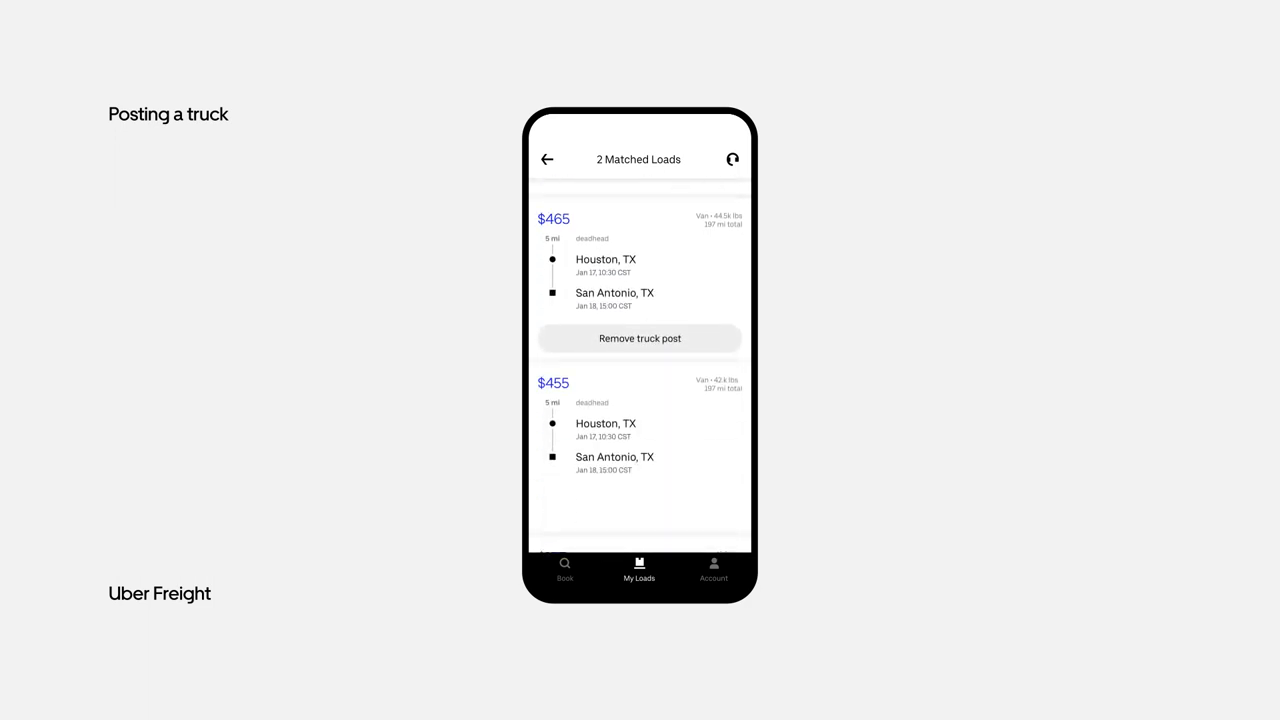
left_click(639, 338)
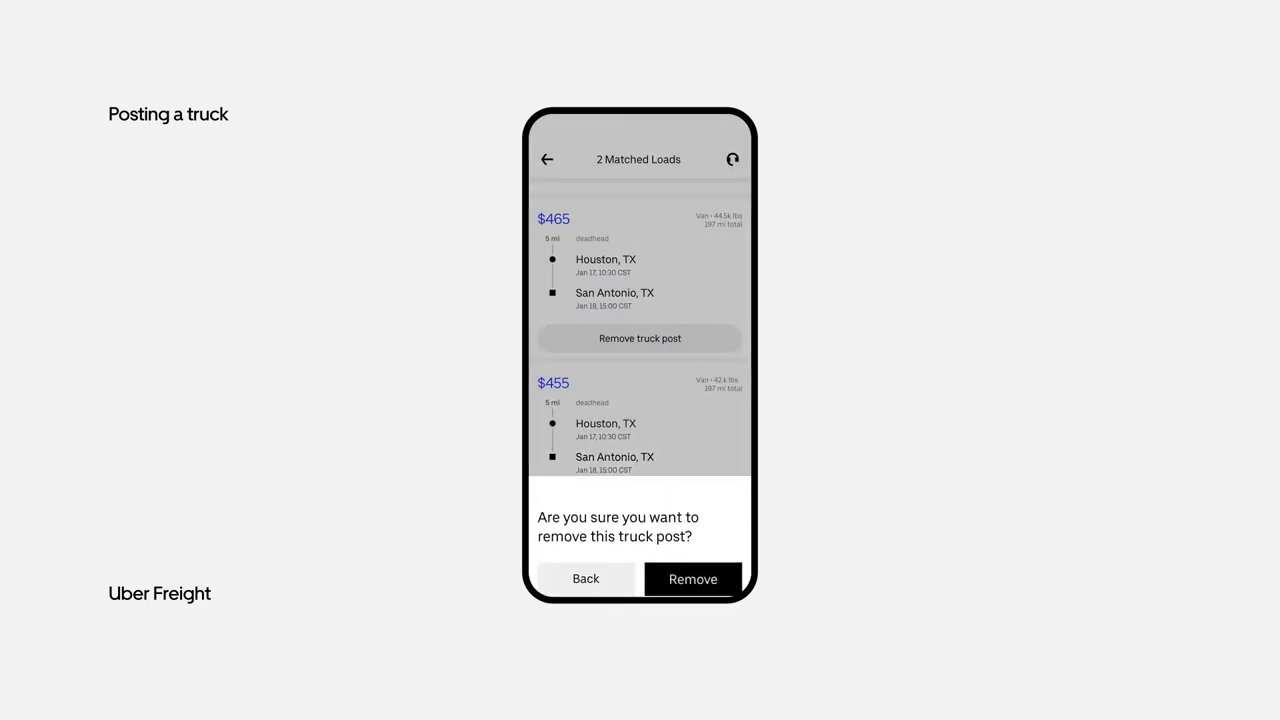
left_click(692, 579)
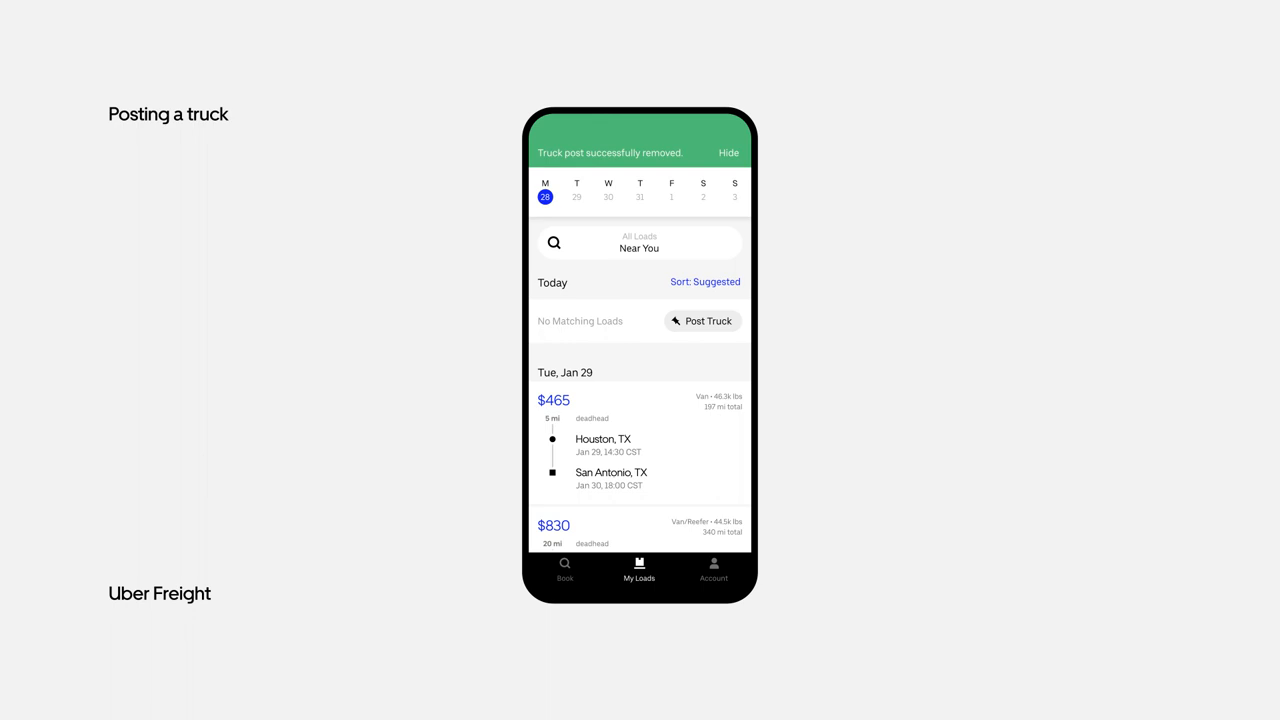